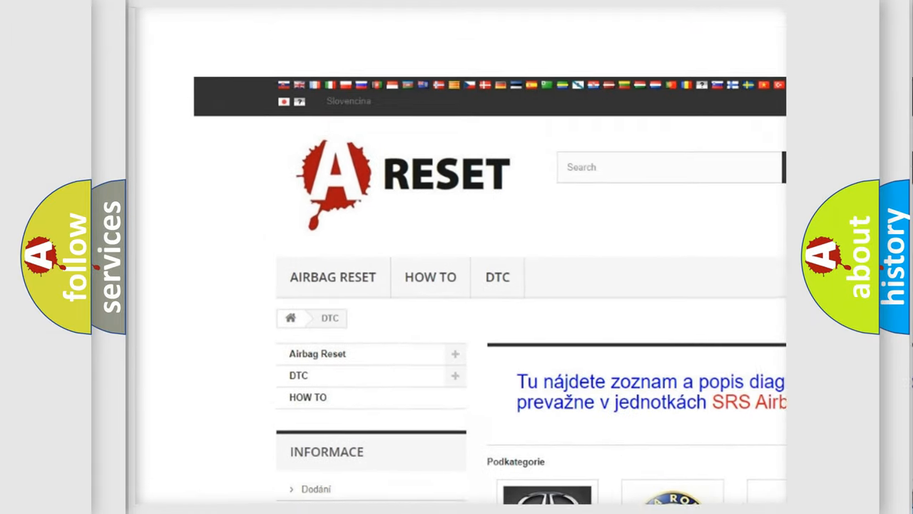
Step: Choose the Alfa Romeo DTC category and scroll its code list down to the C and P codes
{"action": "scroll", "scroll_direction": "down", "scroll_amount": 3}
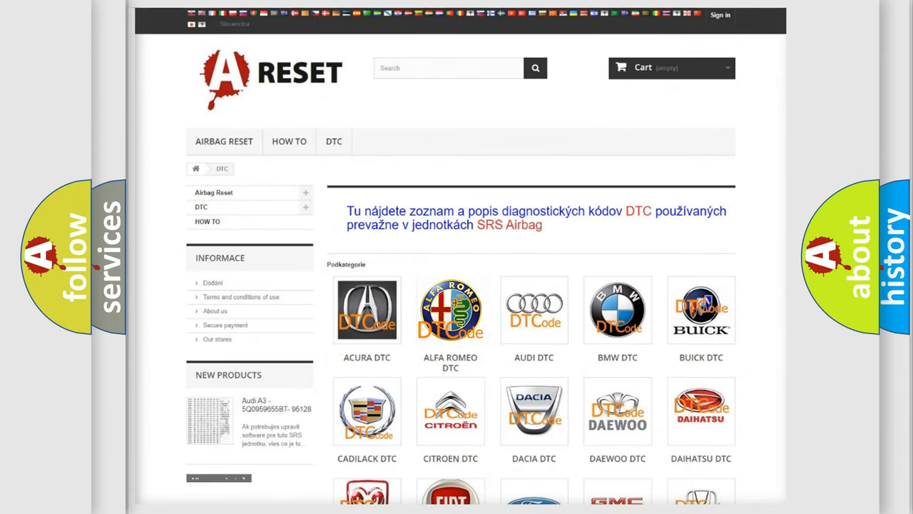
{"action": "left_click", "coordinate": [451, 311]}
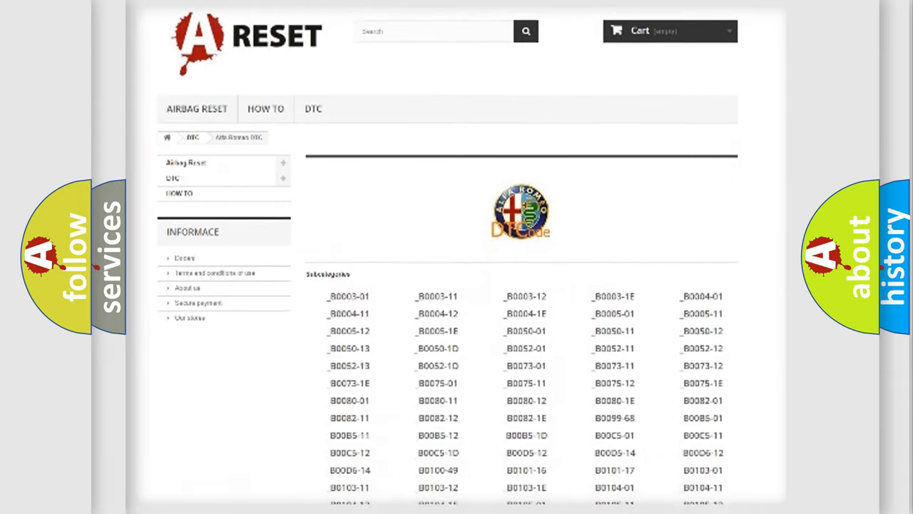
{"action": "scroll", "scroll_direction": "down", "scroll_amount": 3}
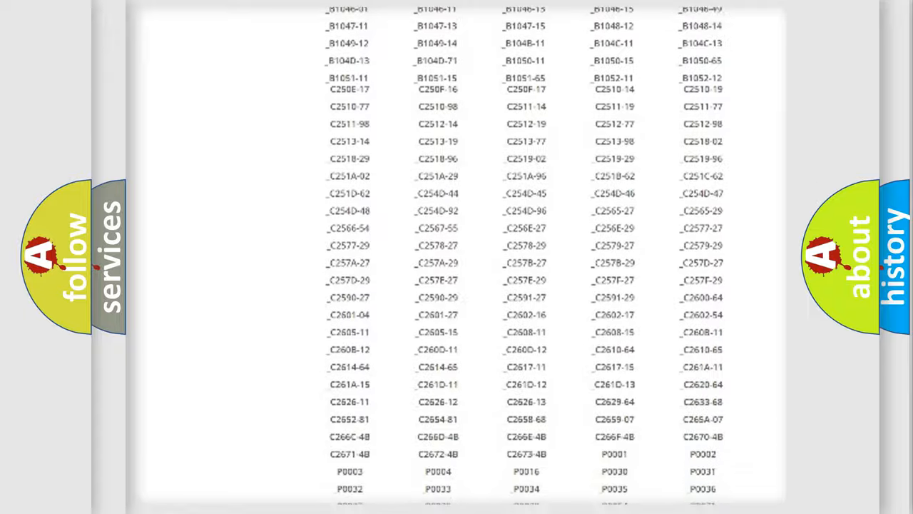